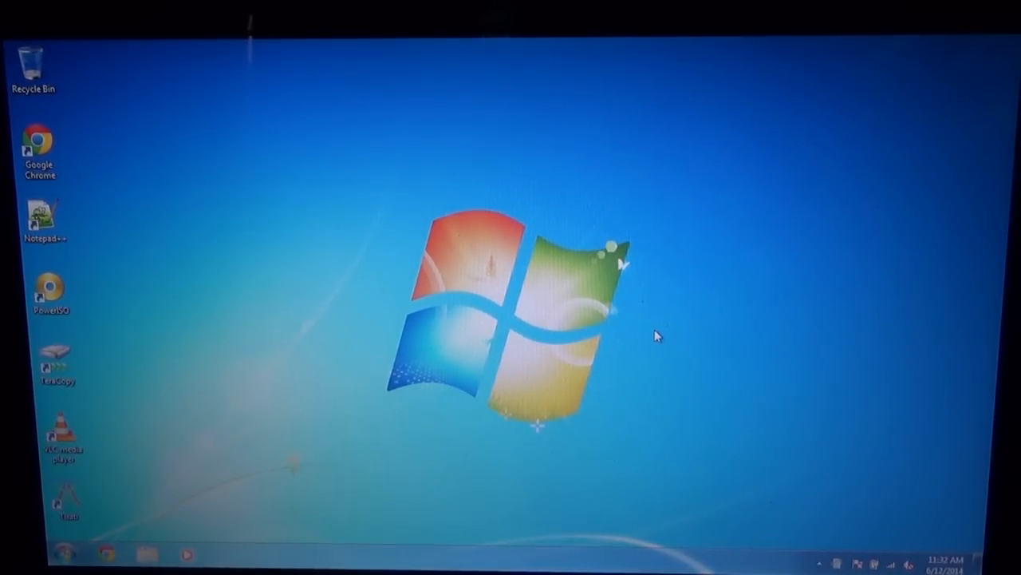
pyautogui.moveTo(561, 354)
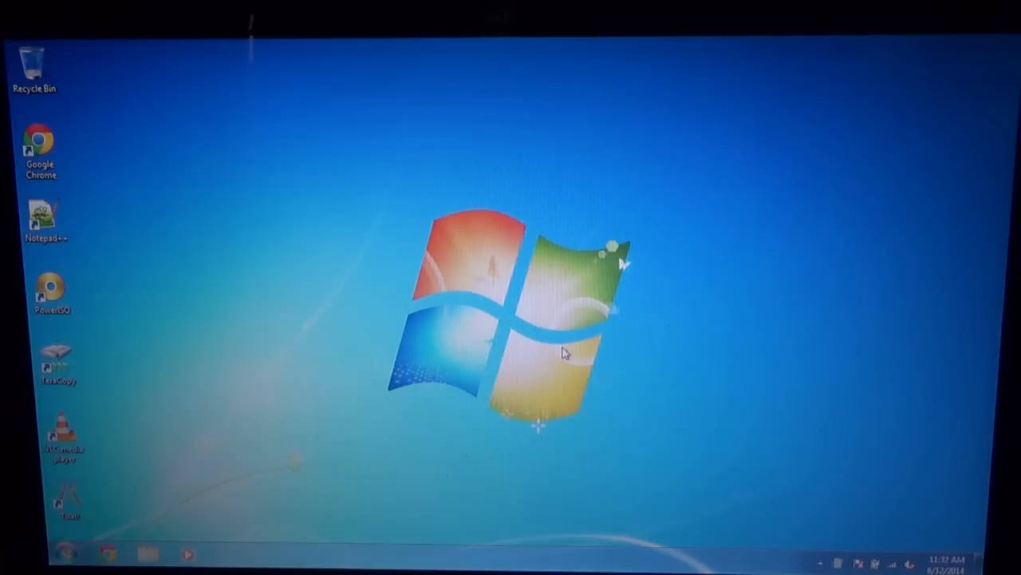
pyautogui.moveTo(543, 354)
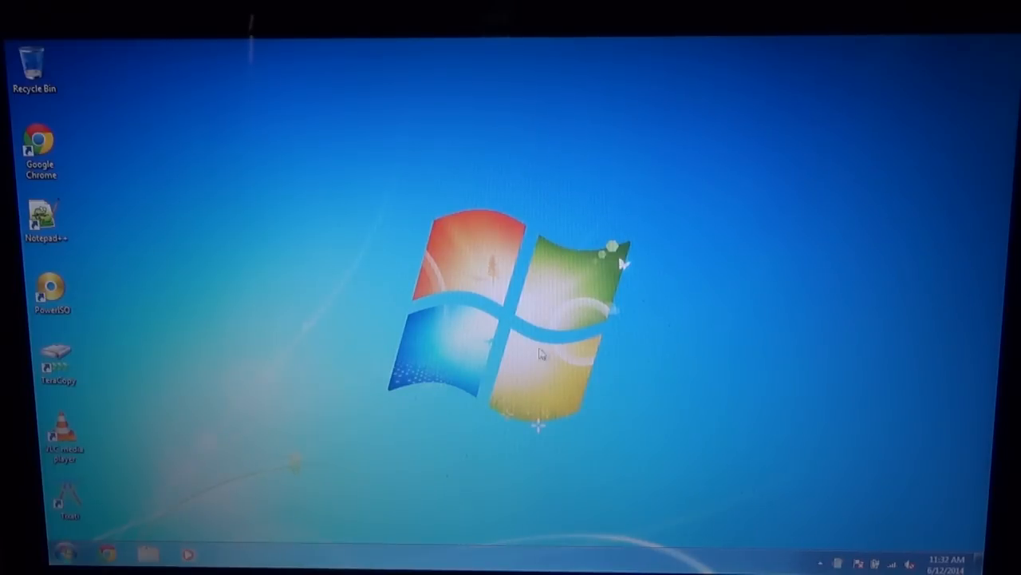
pyautogui.moveTo(355, 443)
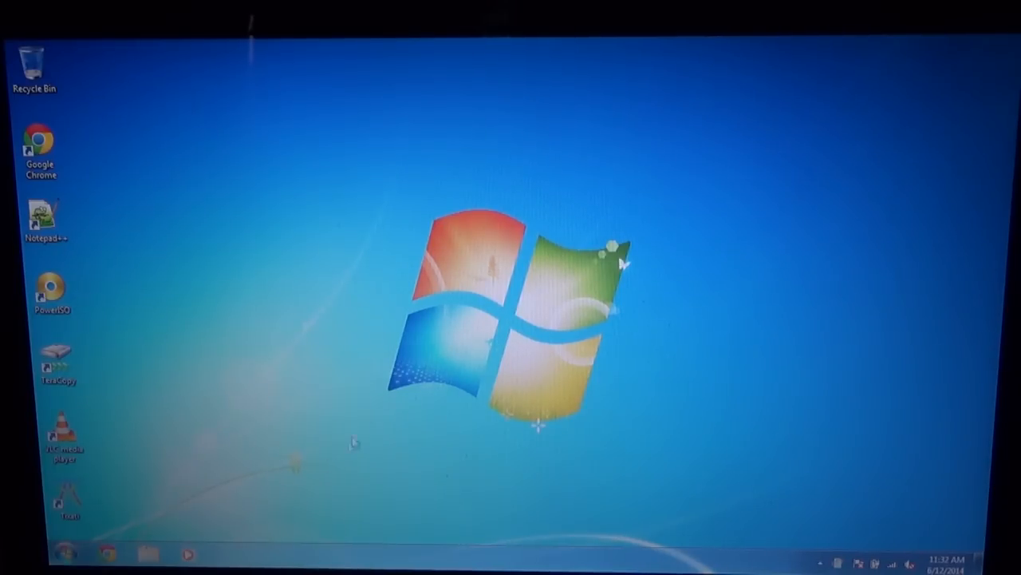
# Browse to C:\Android, the folder containing adb and fastboot
pyautogui.click(147, 554)
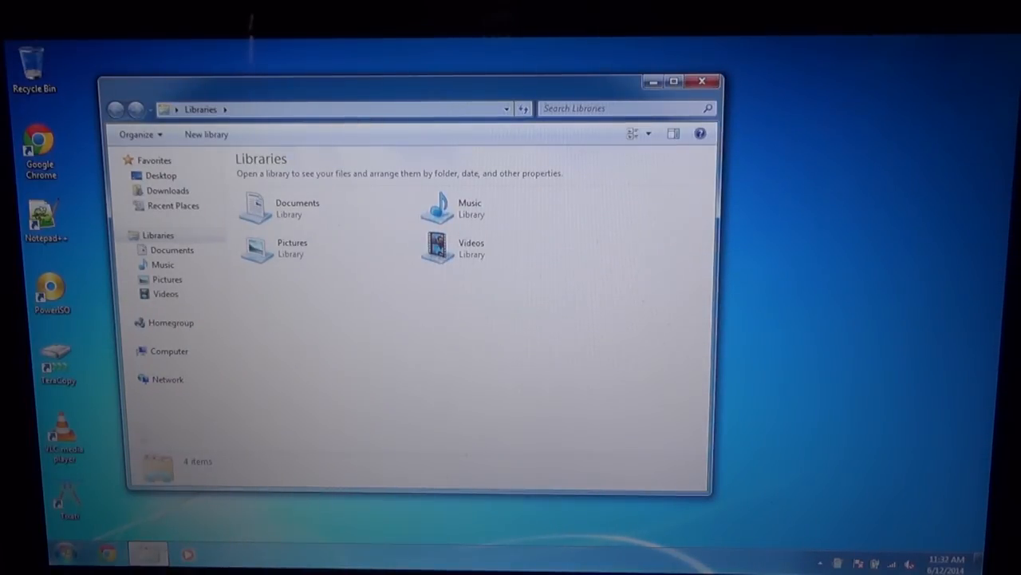
pyautogui.click(169, 351)
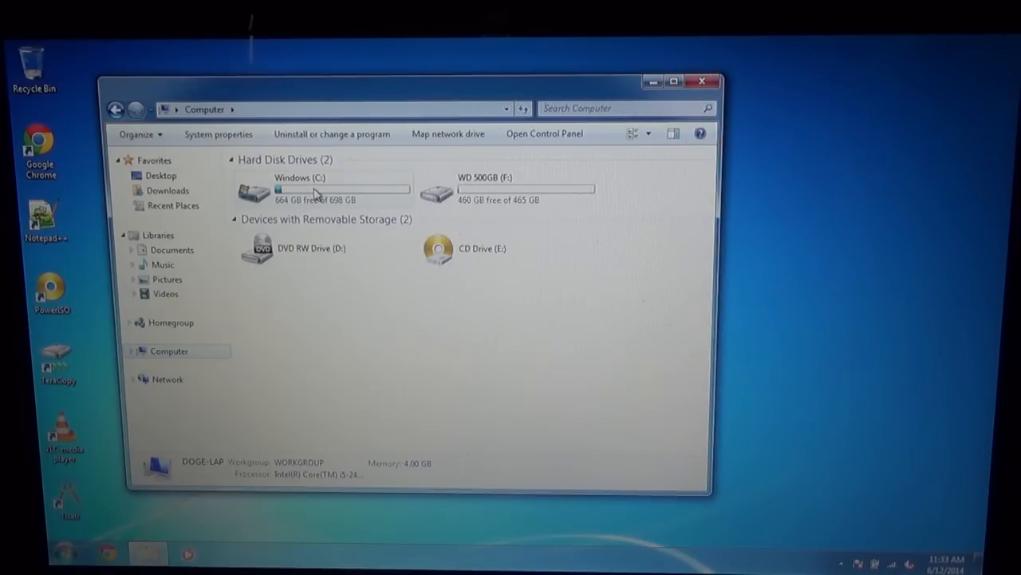
pyautogui.doubleClick(254, 189)
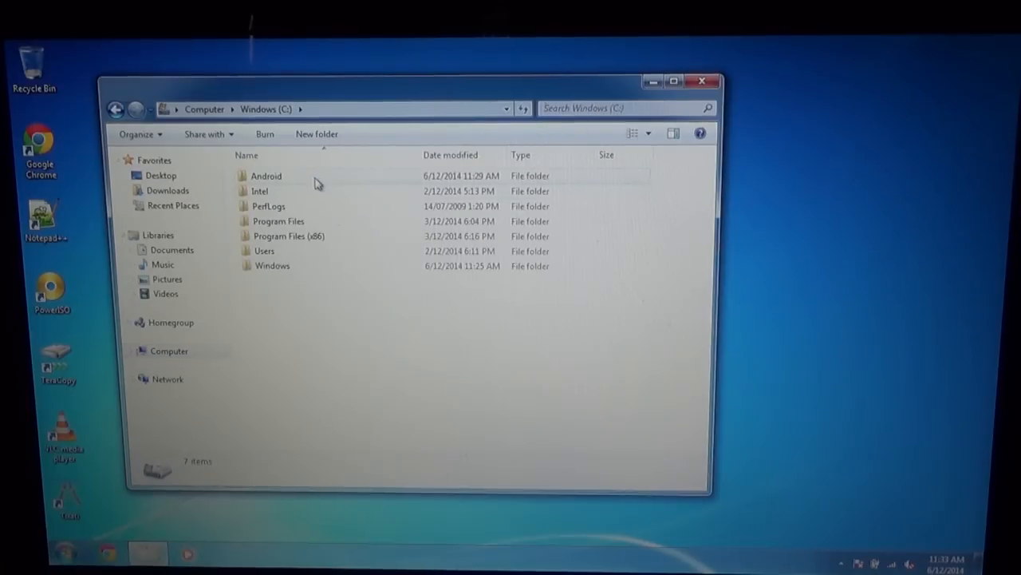
pyautogui.doubleClick(265, 176)
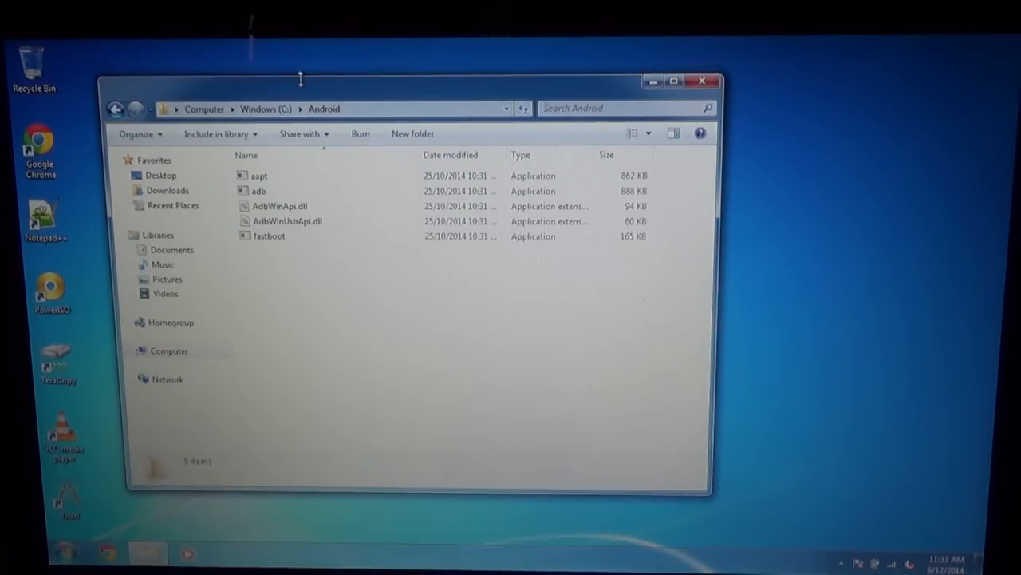
# Maximize the Android folder window
pyautogui.click(673, 80)
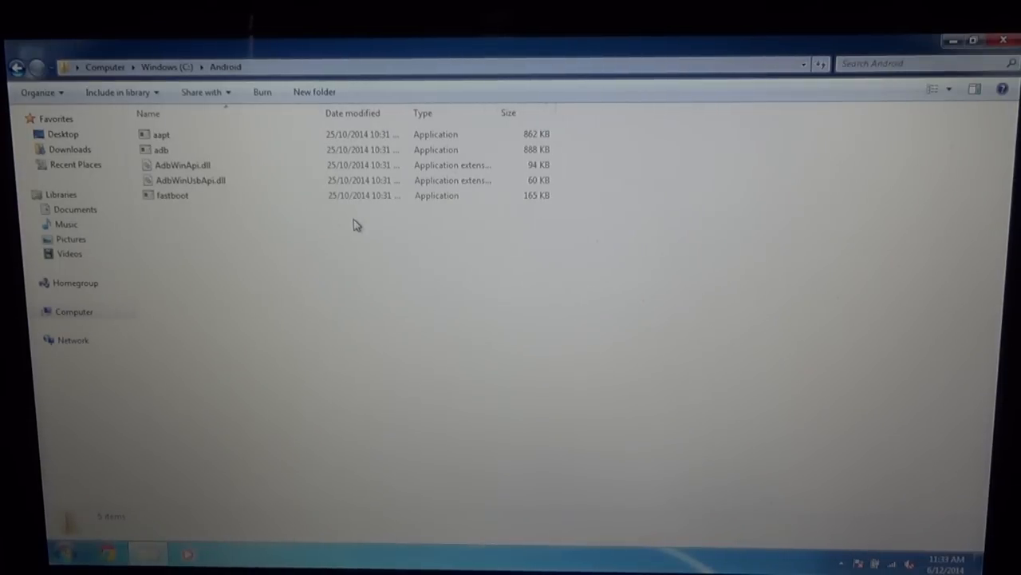
# Launch a command prompt at C:\Android via 'Open command window here' and reposition it
pyautogui.rightClick(357, 225)
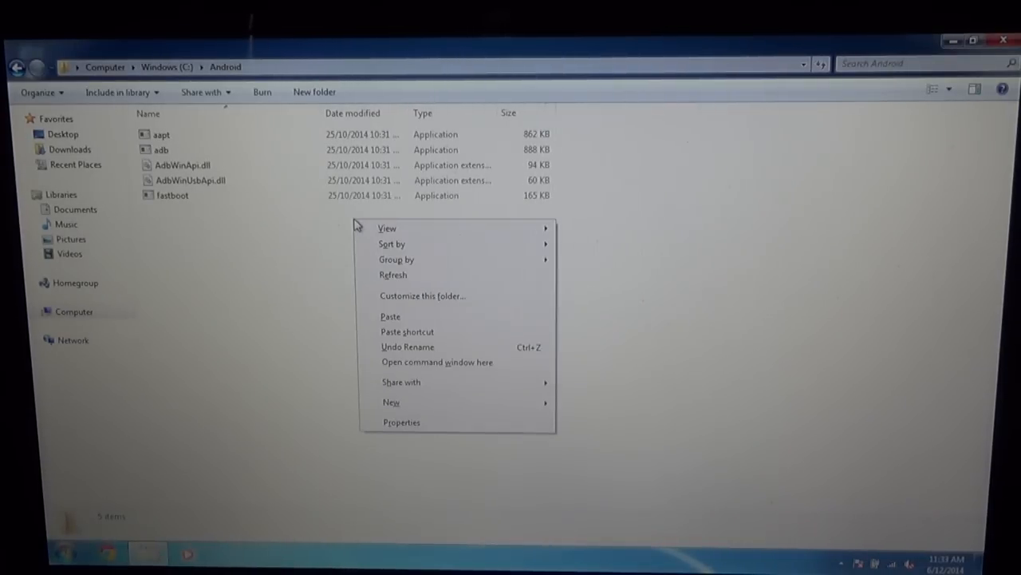
pyautogui.moveTo(459, 364)
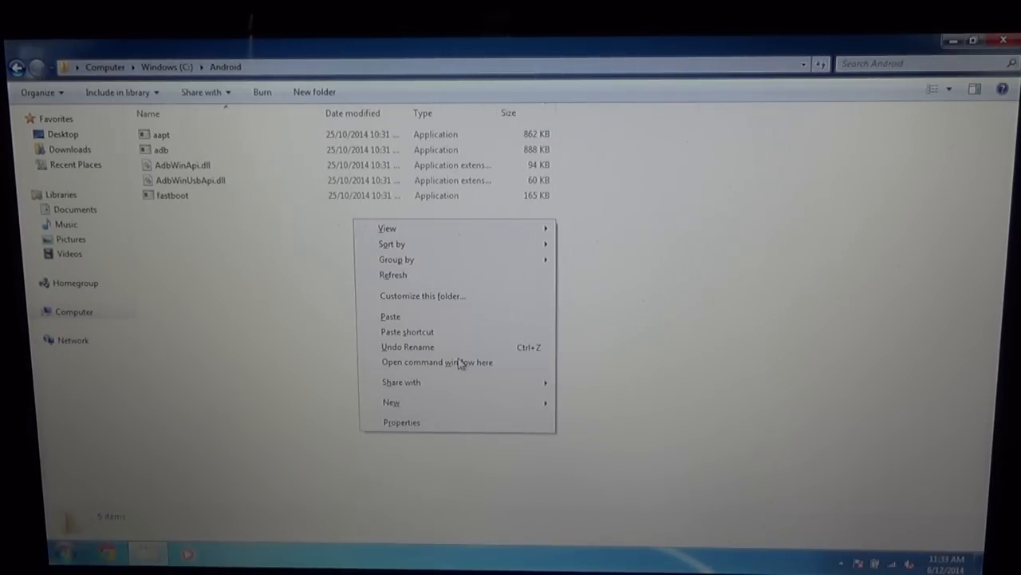
pyautogui.click(437, 361)
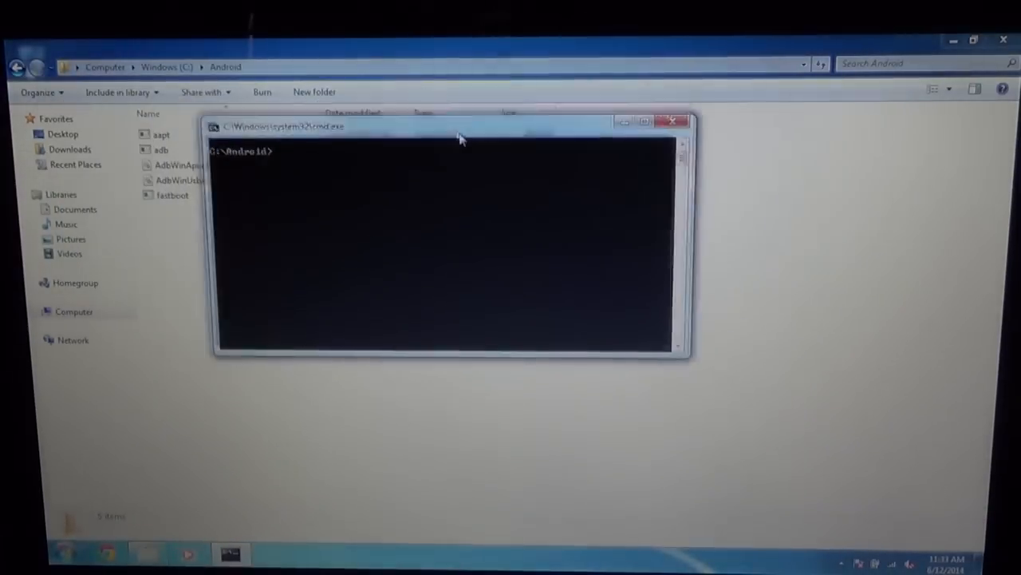
pyautogui.moveTo(460, 126); pyautogui.dragTo(551, 160)
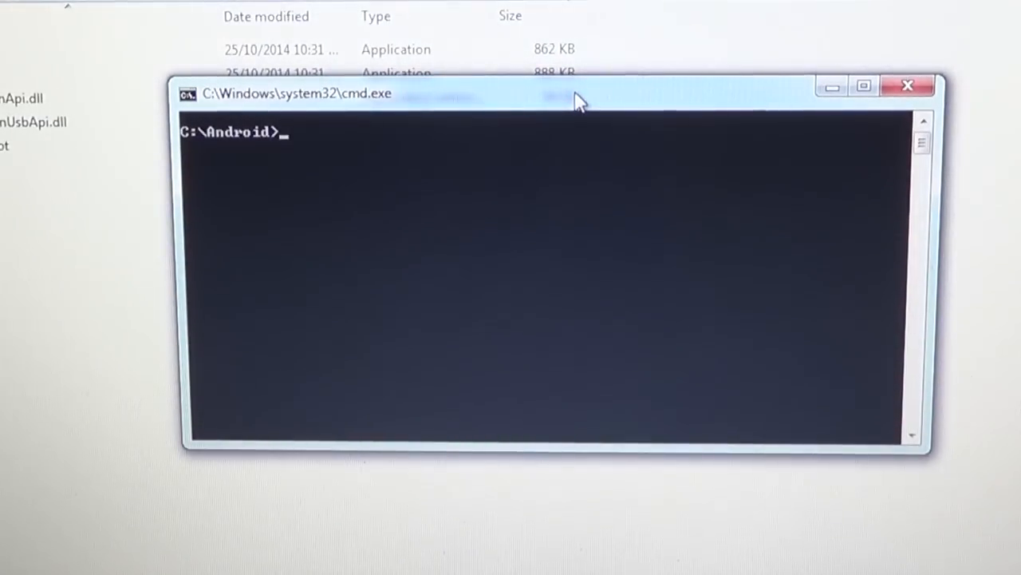
# Enter 'fastboot oem writecid 11111111' at the prompt without running it yet
pyautogui.write('fastbo')
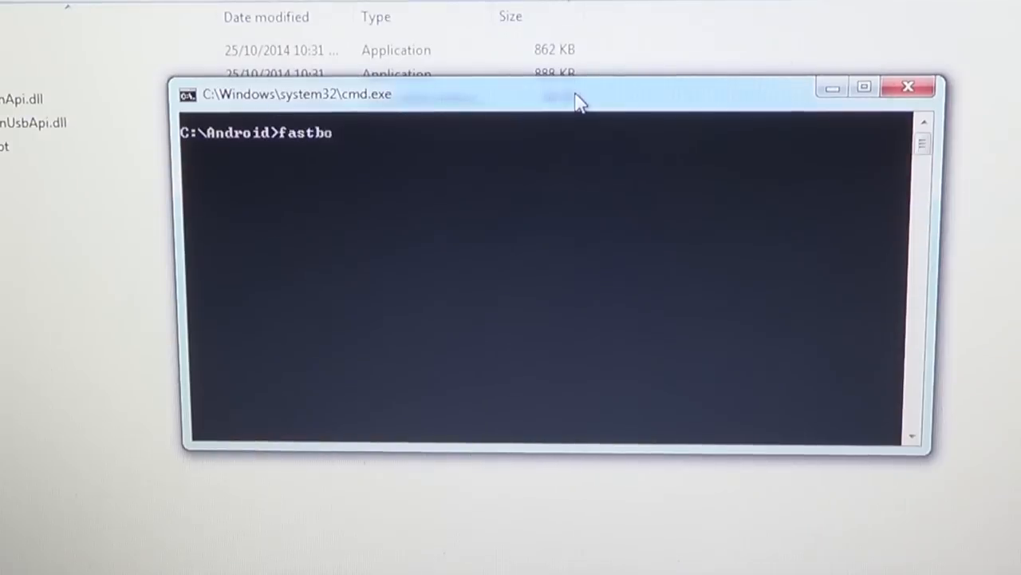
pyautogui.write('ot')
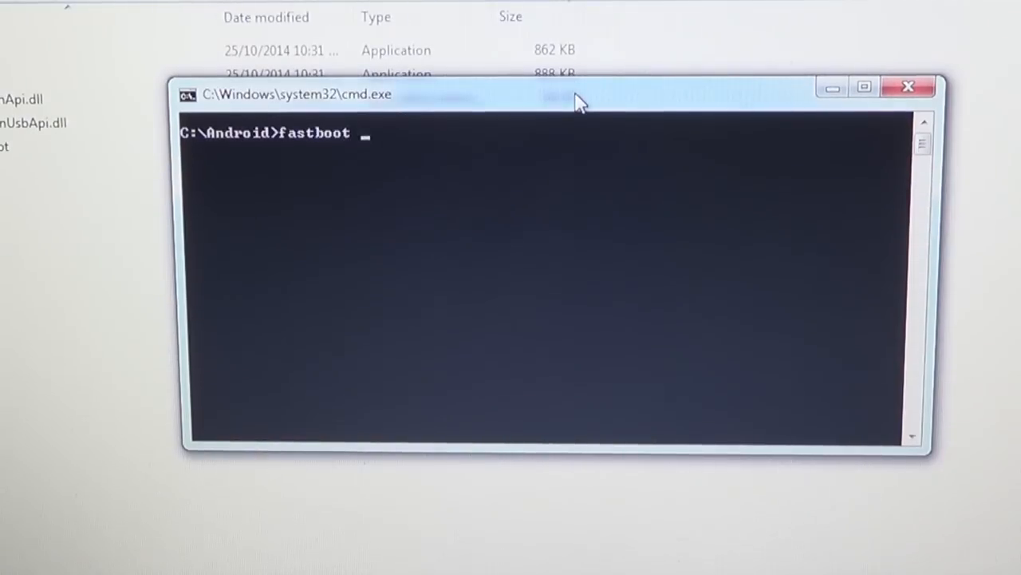
pyautogui.write('oem wt')
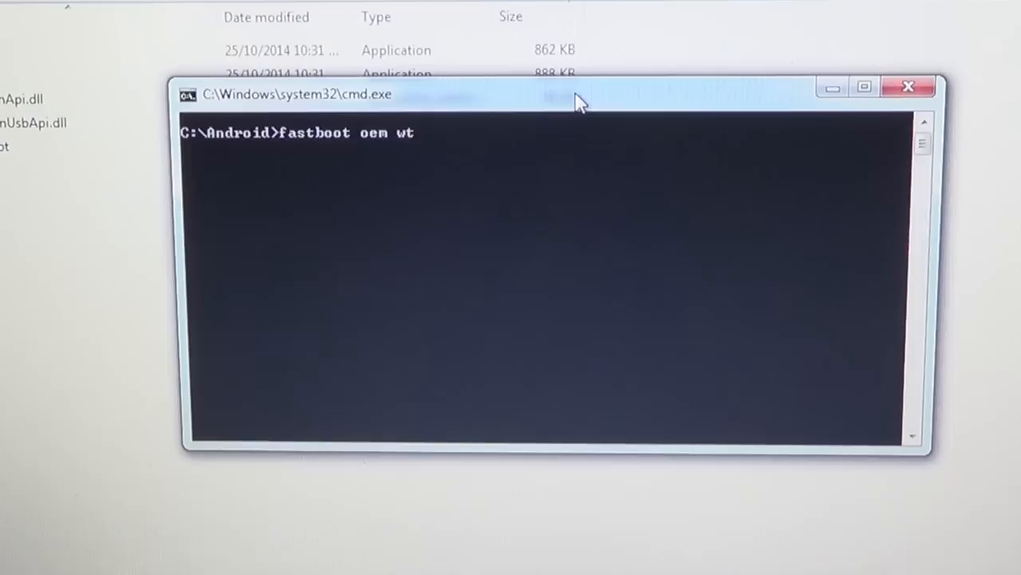
pyautogui.write('ritec')
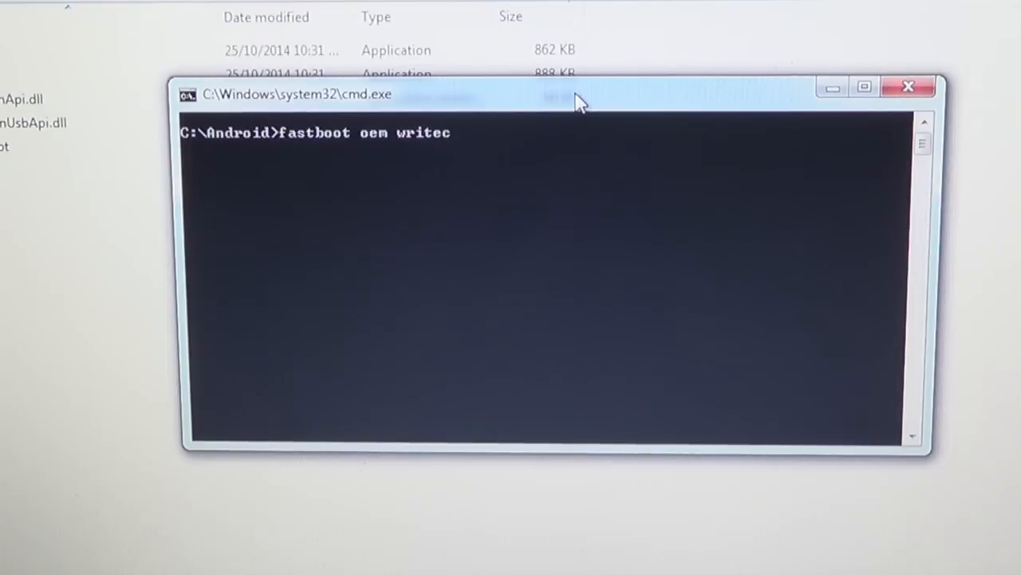
pyautogui.write('id')
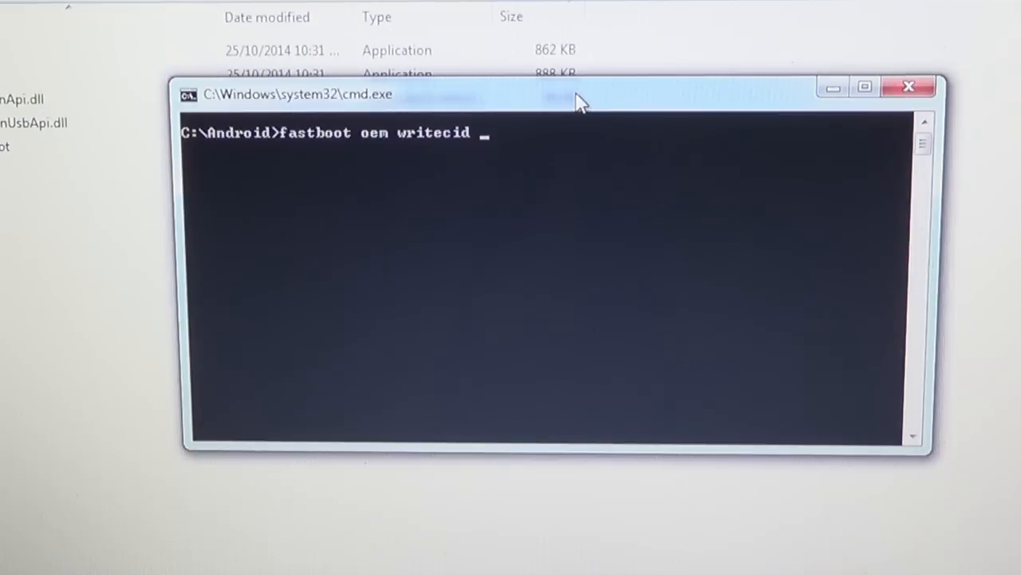
pyautogui.write('11111')
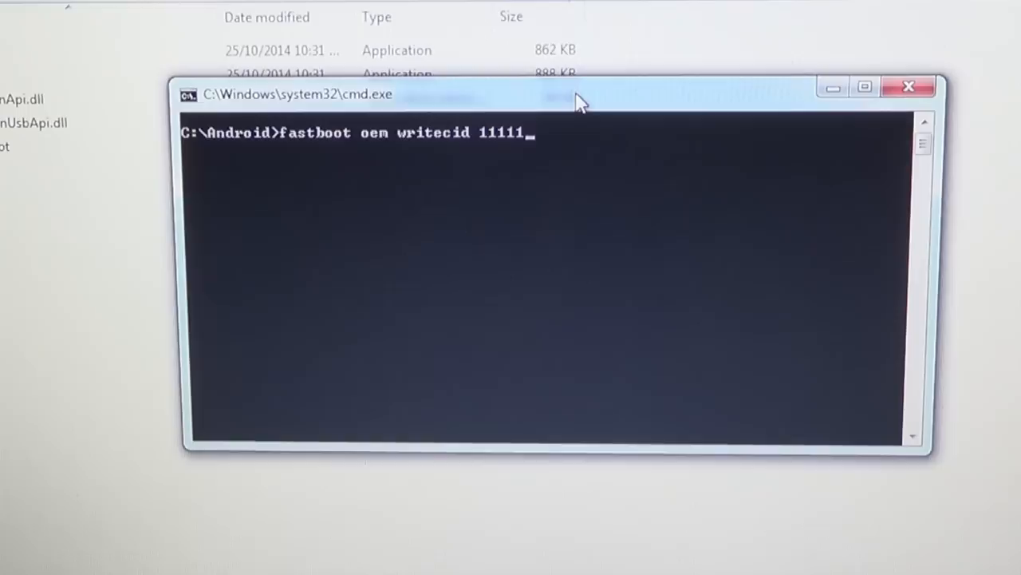
pyautogui.write('111')
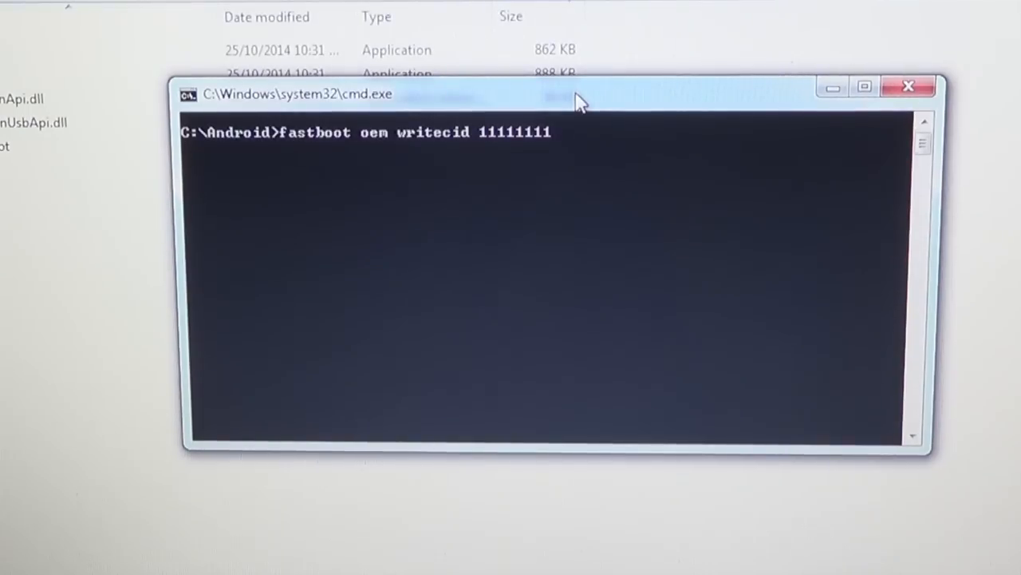
# Run the writecid command (super CID, OKAY), then start entering 'fastboot reboot-bootloader'
pyautogui.press('enter')
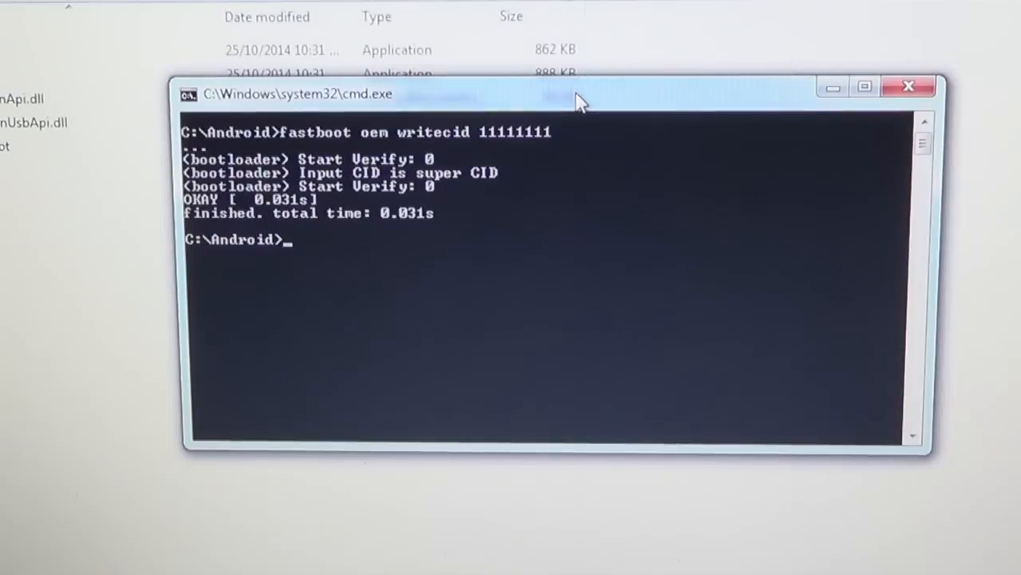
pyautogui.write('fastboot')
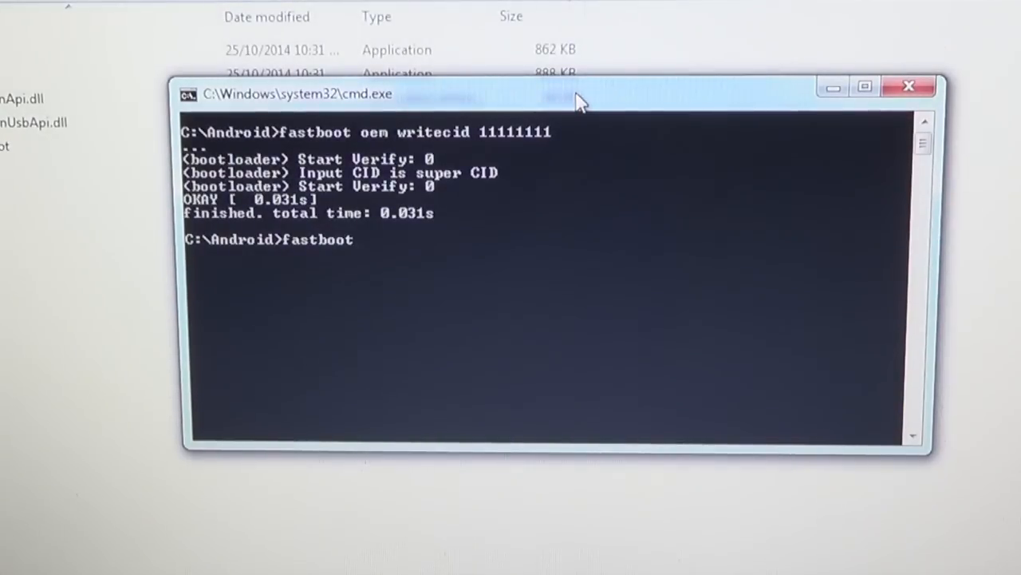
pyautogui.write('reboot-')
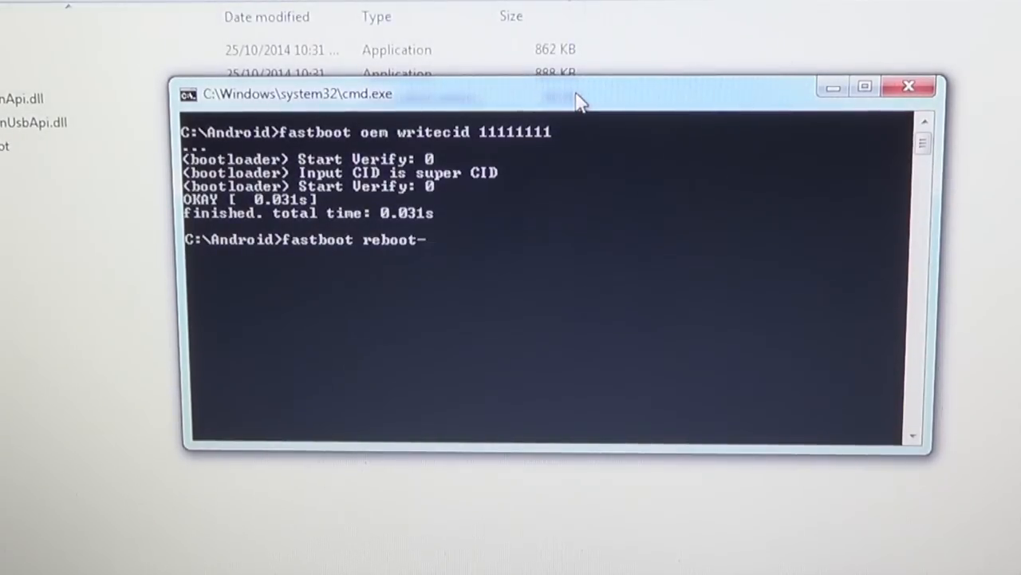
pyautogui.write('bootload')
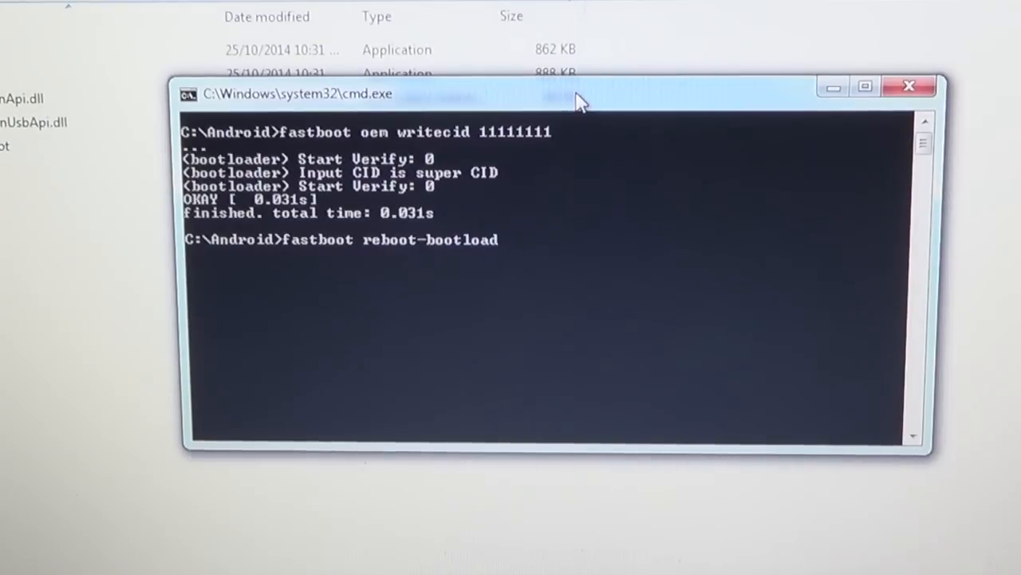